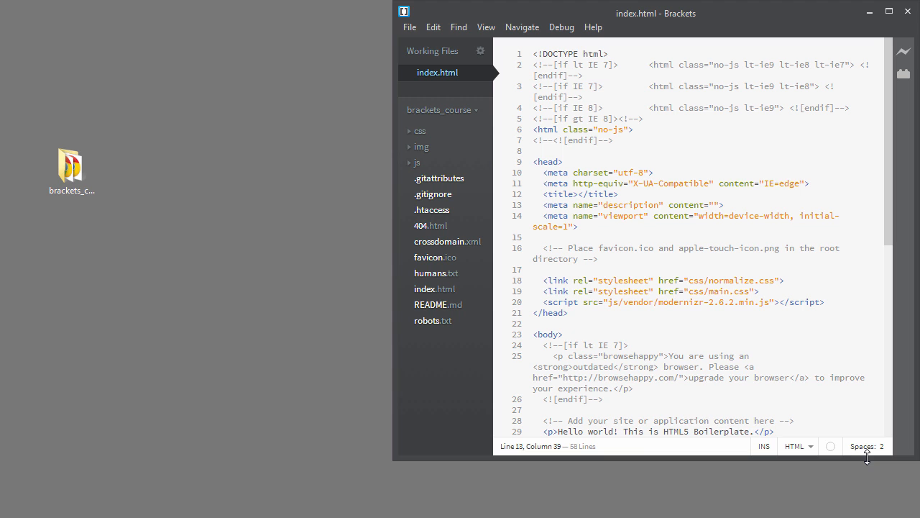
- Launch Live Preview of index.html so the Hello world page shows in Chrome beside Brackets
key(ctrl+alt+p)
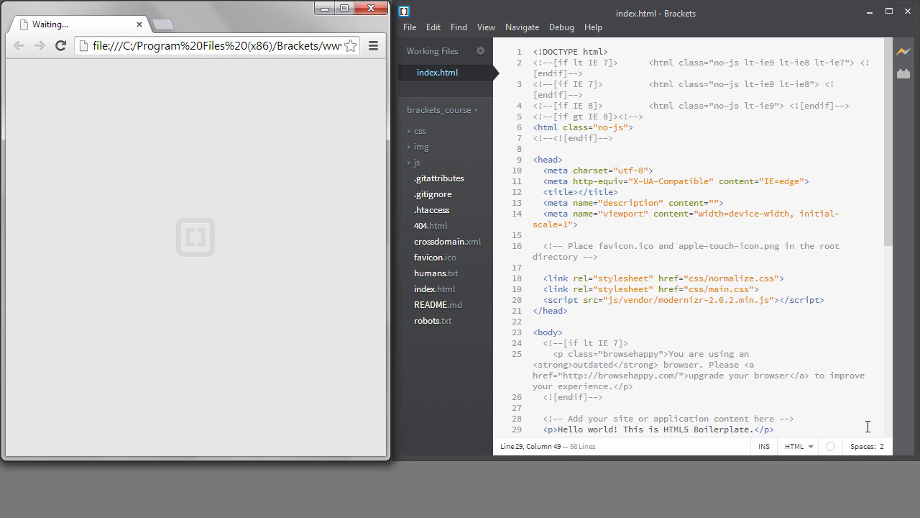
click(903, 50)
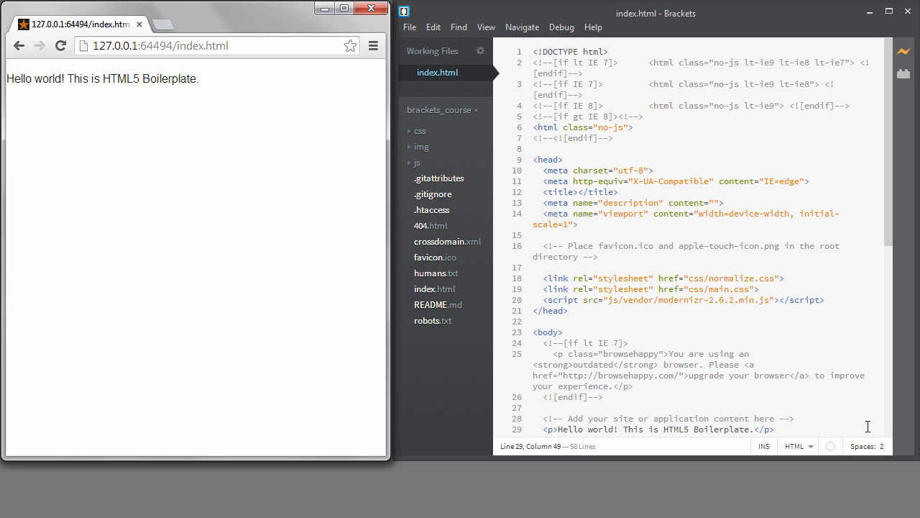
mouse_move(446, 379)
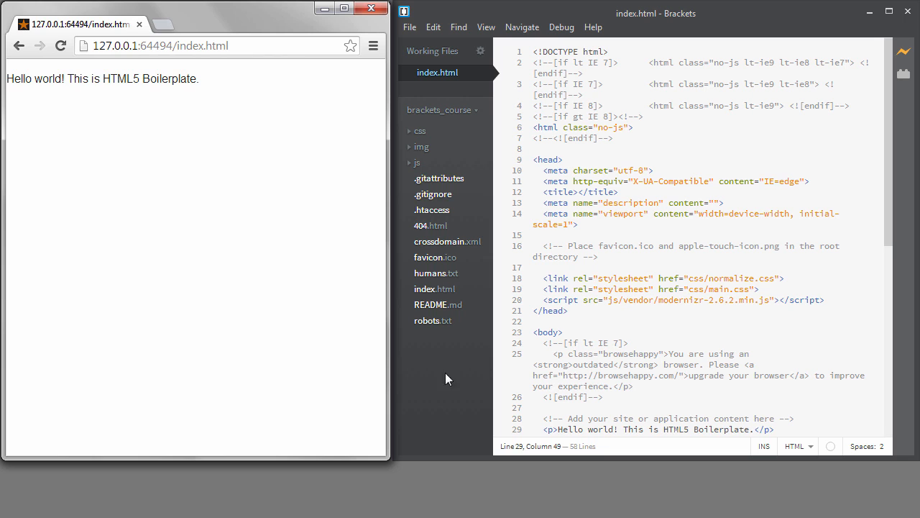
- Delete 'Boilerplate' on line 29 to see Chrome update, close the preview tab, and restore the word
right_click(147, 79)
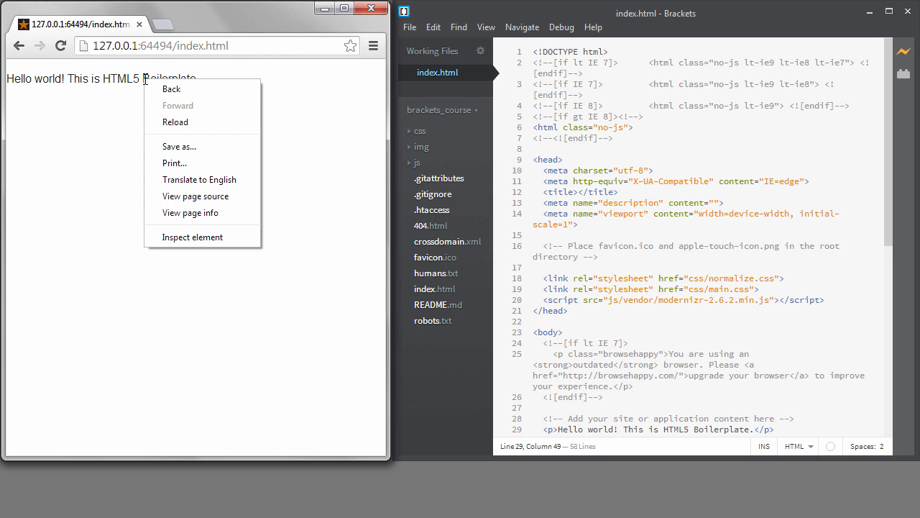
click(192, 236)
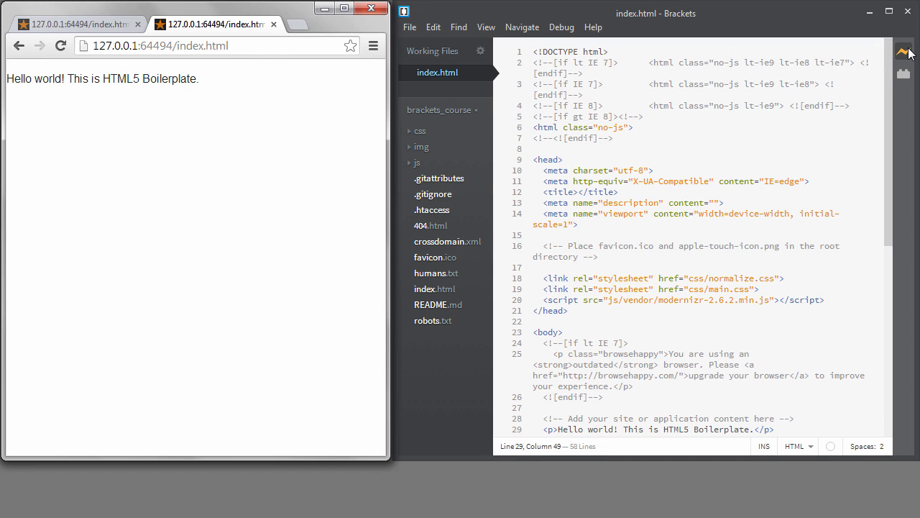
double_click(720, 429)
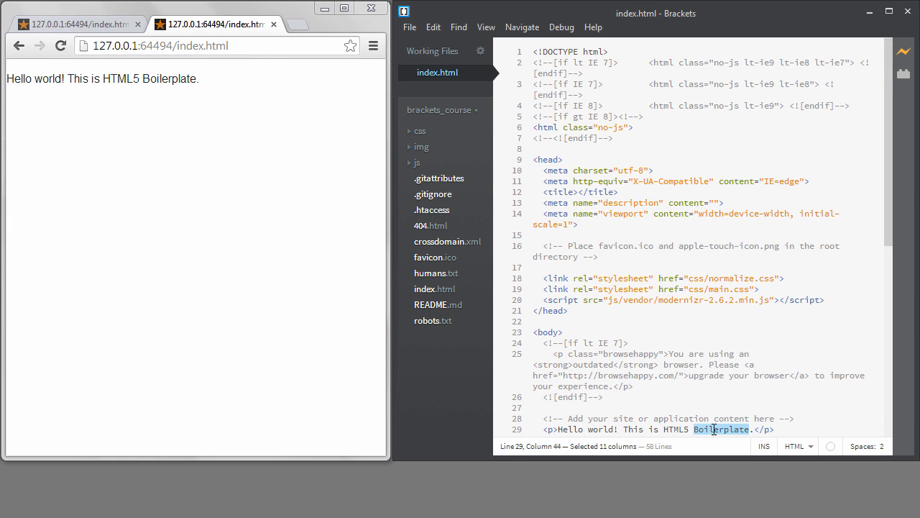
key(Delete)
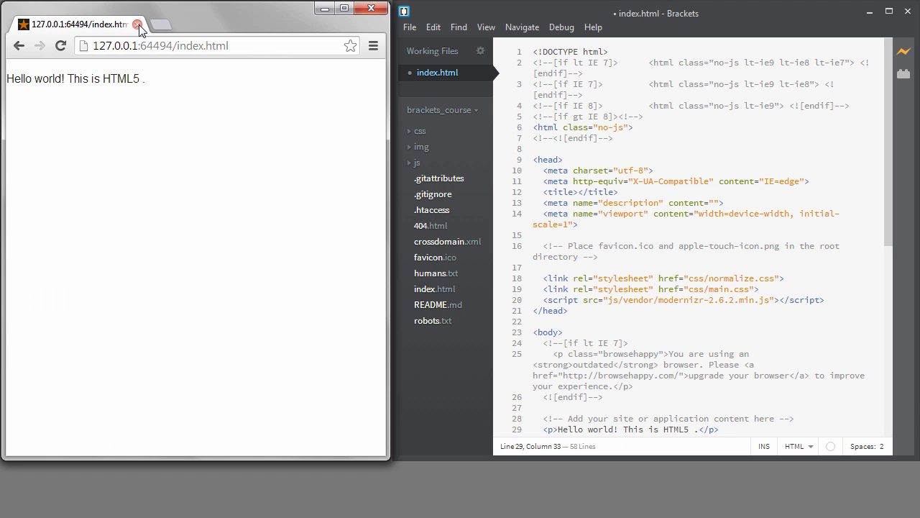
click(138, 23)
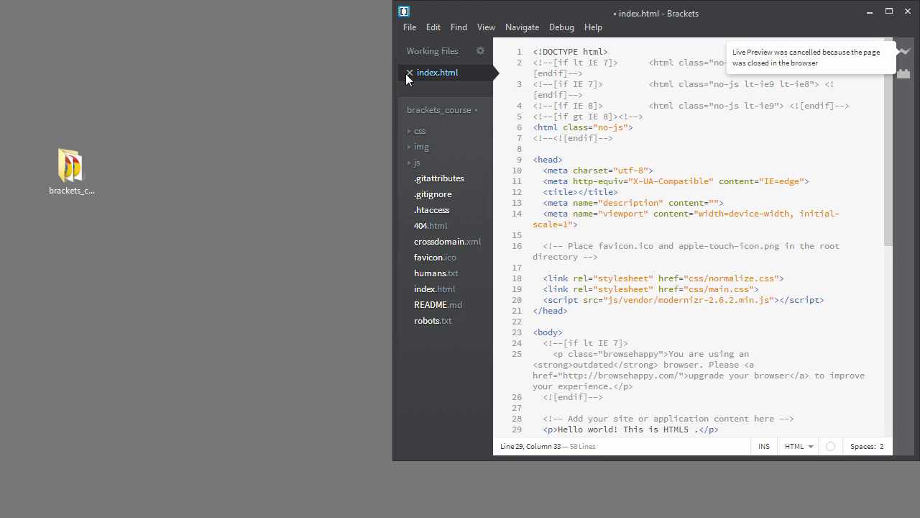
click(408, 72)
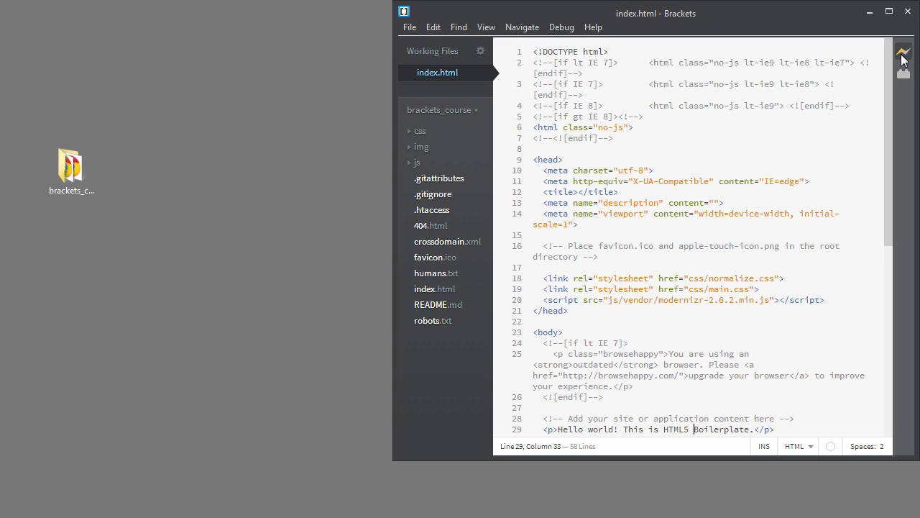
- Restart Live Preview and view 404.html, then return to index.html
click(903, 53)
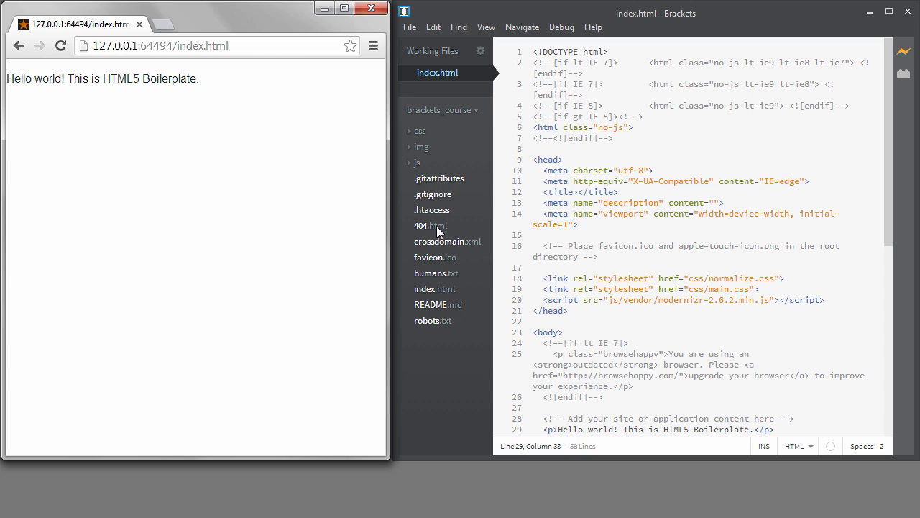
click(432, 224)
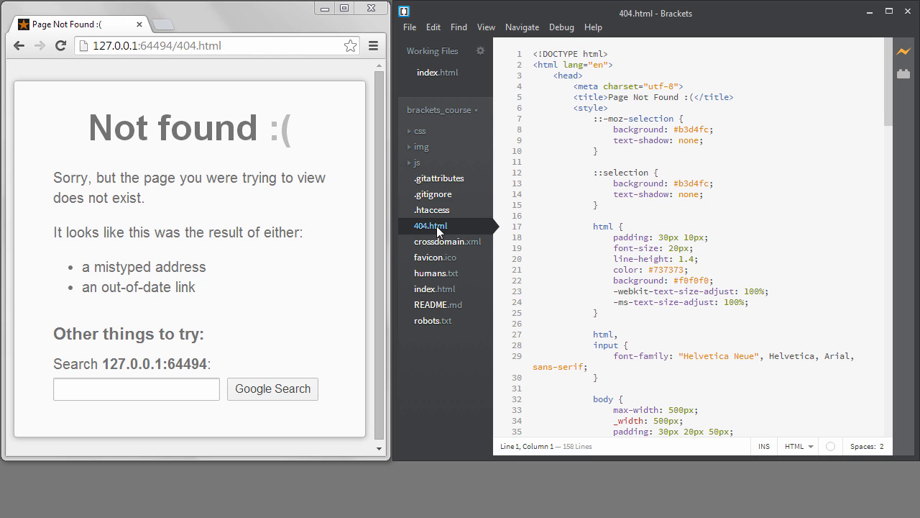
click(437, 72)
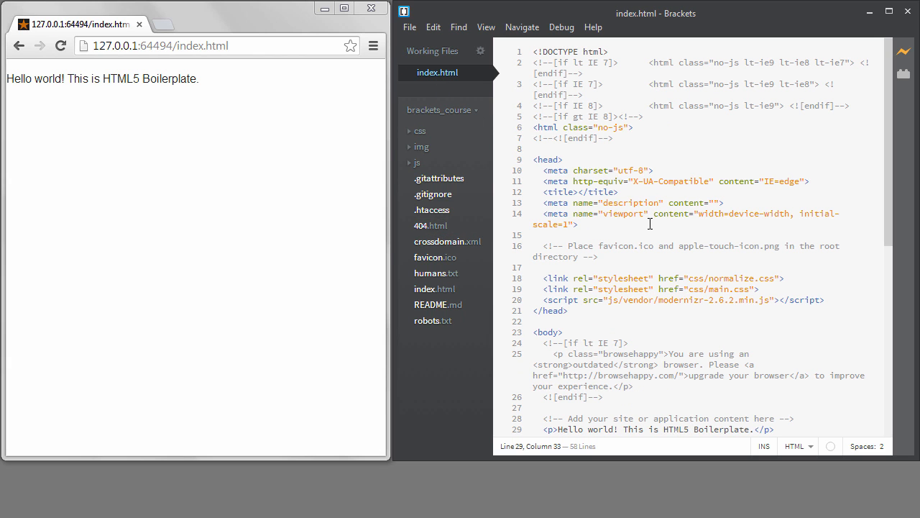
mouse_move(635, 247)
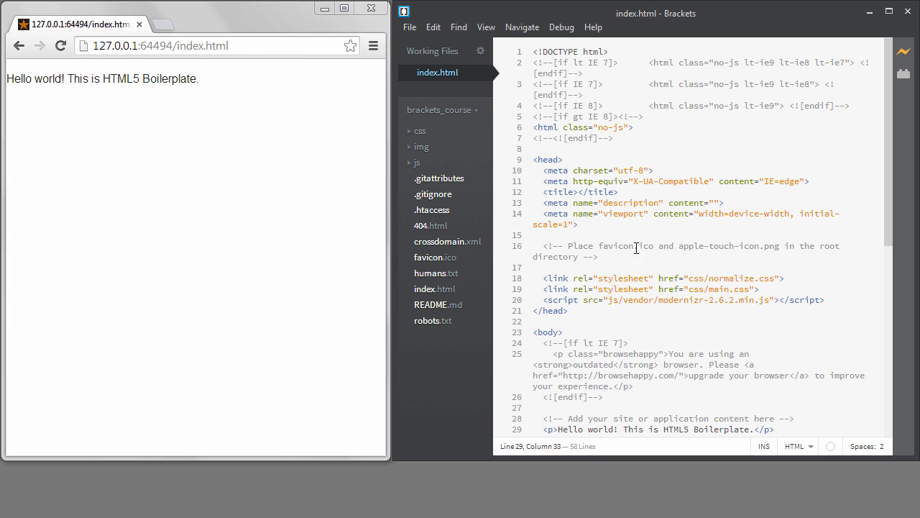
- Give index.html the title and heading 'Brackets Cheat Sheet', save it, and close the file
click(581, 192)
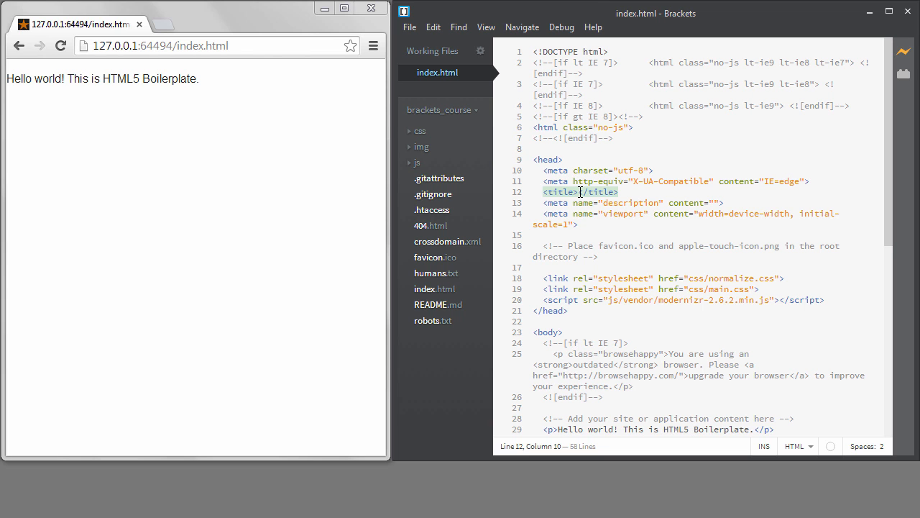
text(Brackets)
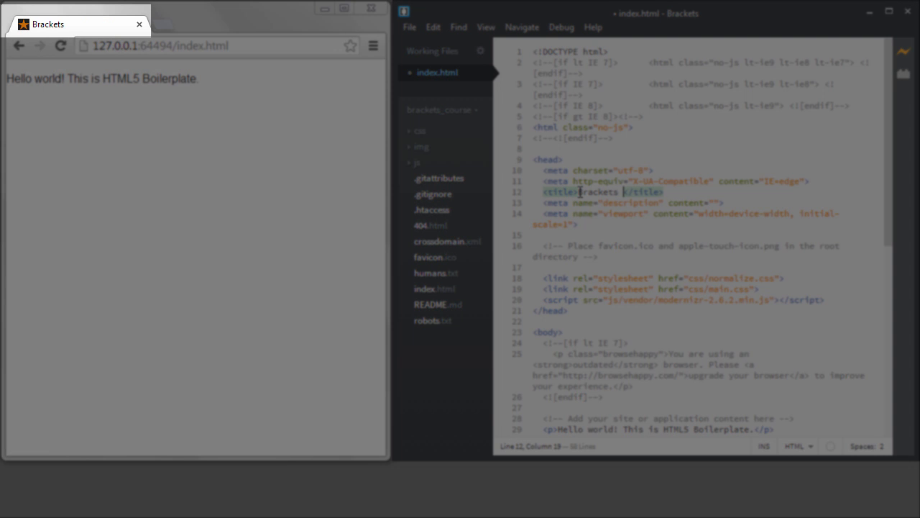
text(Cheat Sheet)
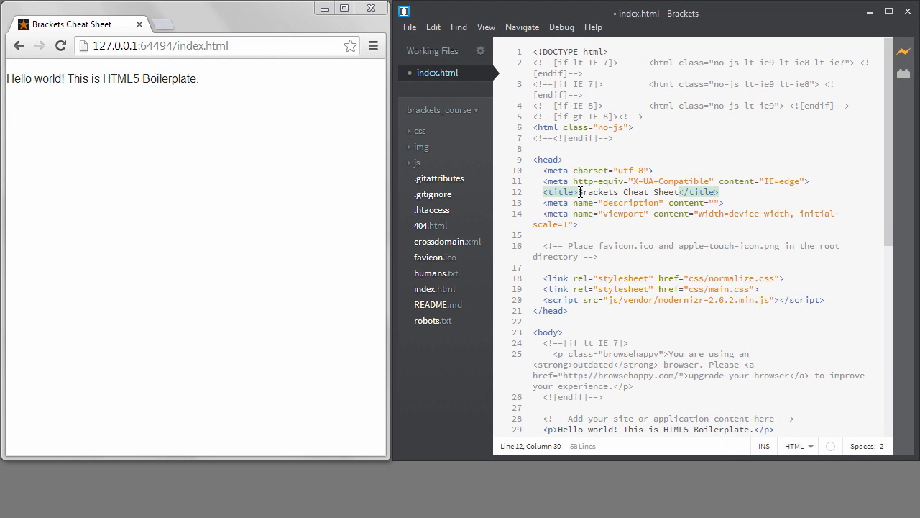
click(568, 311)
text(<h1>Brackets Cheat Sheet</h1>)
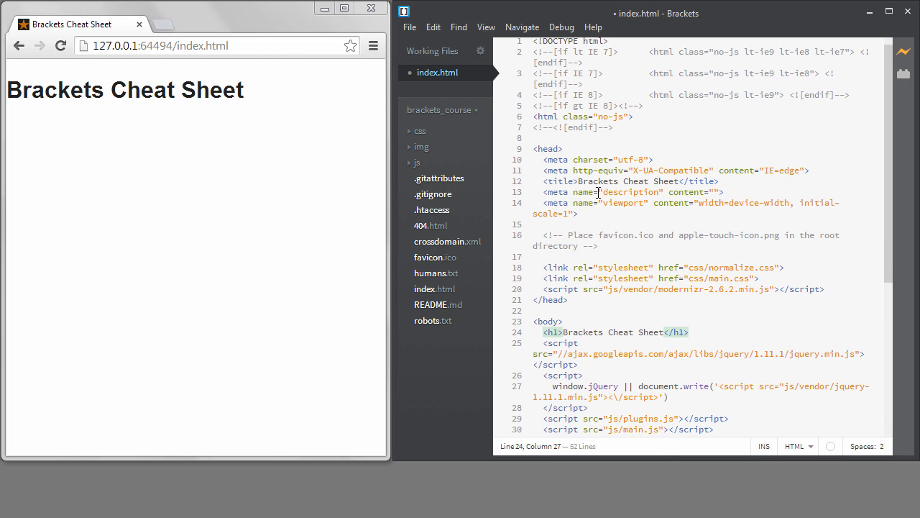
key(ctrl+s)
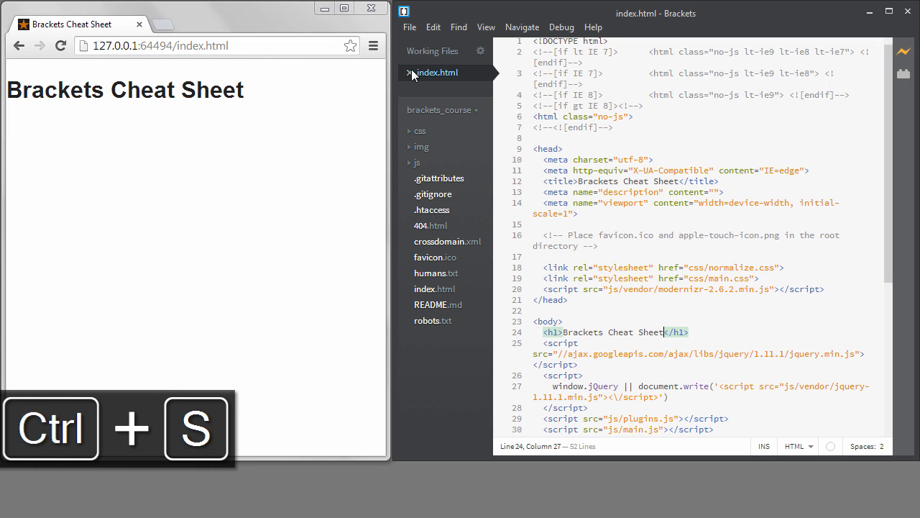
click(371, 9)
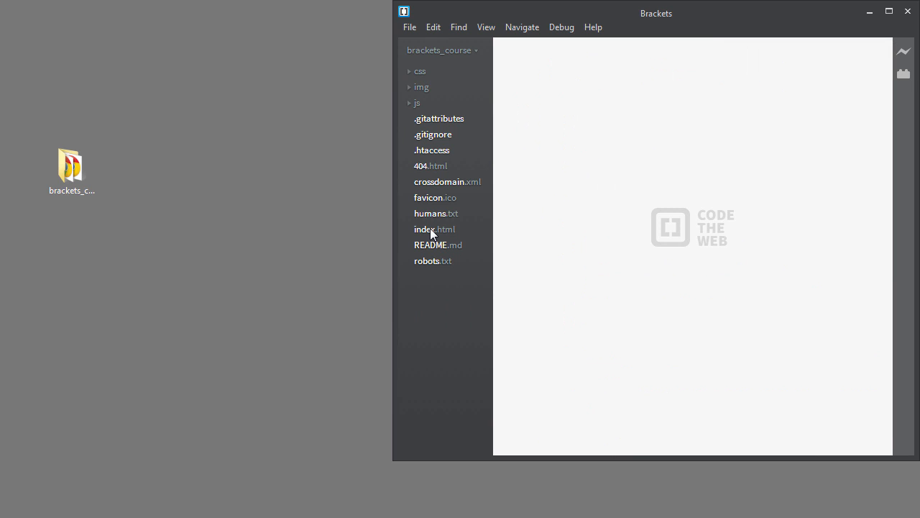
- Attempt Live Preview on humans.txt and dismiss the resulting error
click(434, 229)
text(pc)
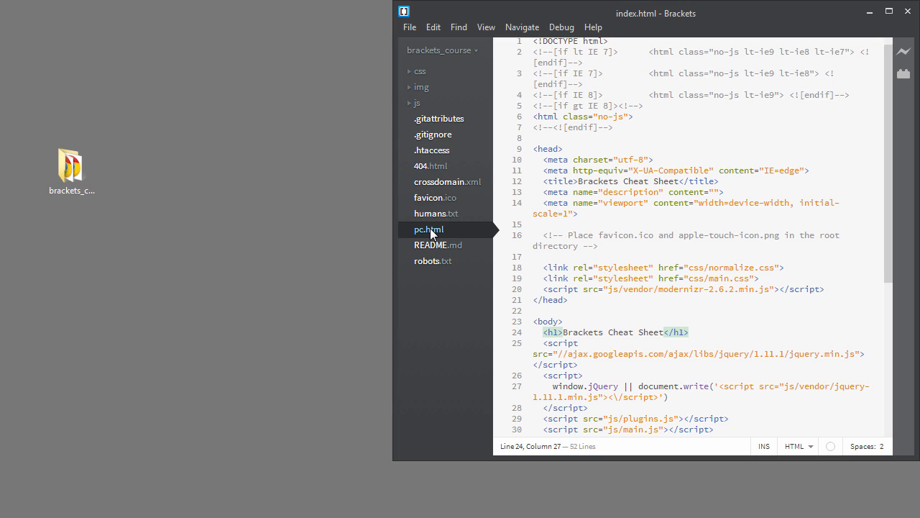
click(429, 228)
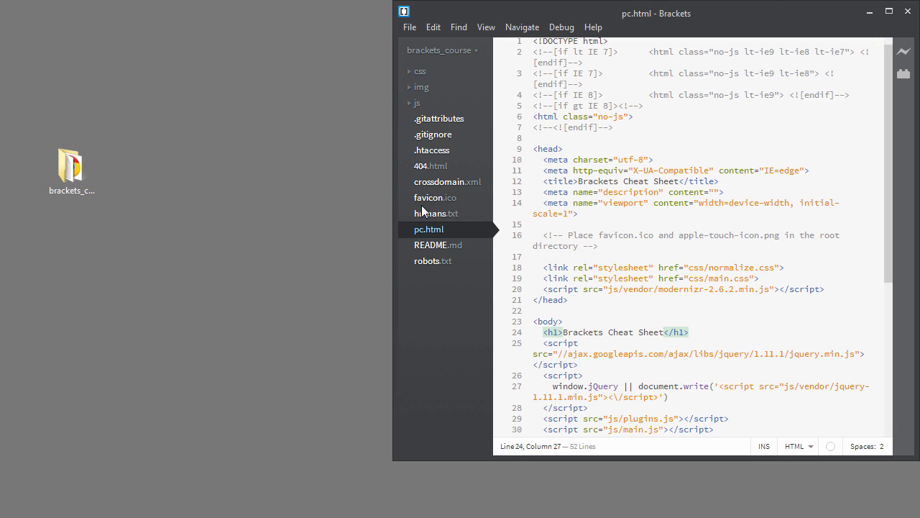
click(436, 213)
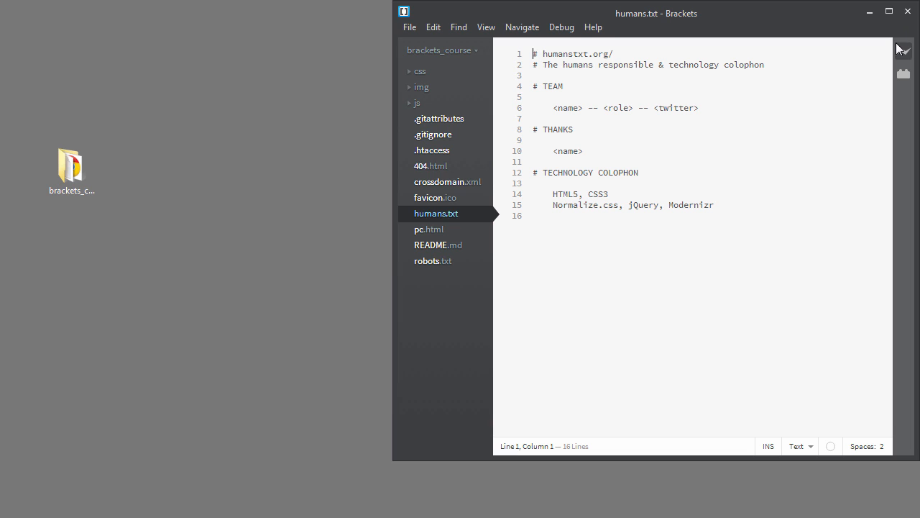
mouse_move(900, 48)
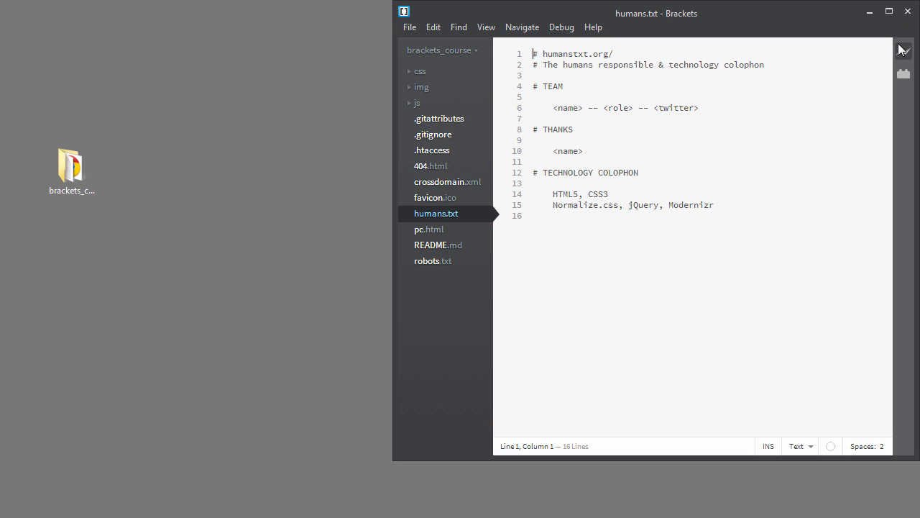
click(903, 52)
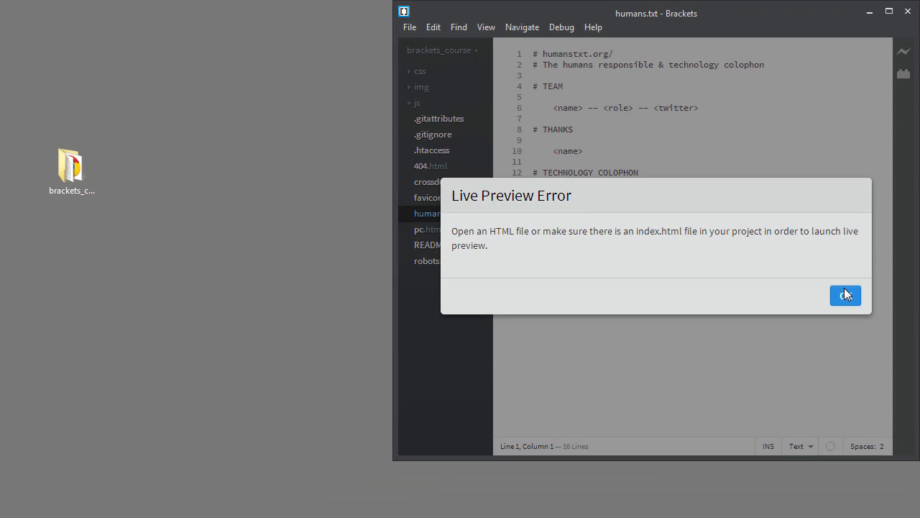
click(845, 297)
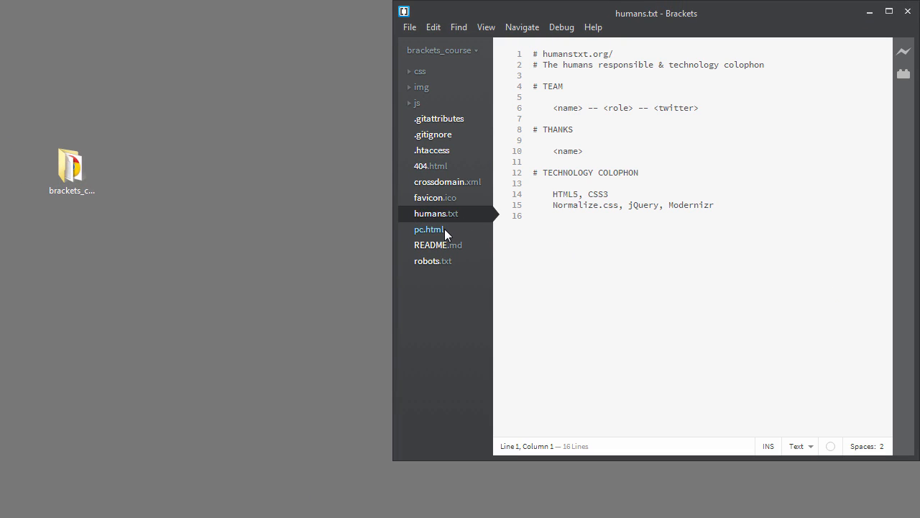
- Preview pc.html live in Chrome, close the browser, and bring up the recent projects list
click(428, 229)
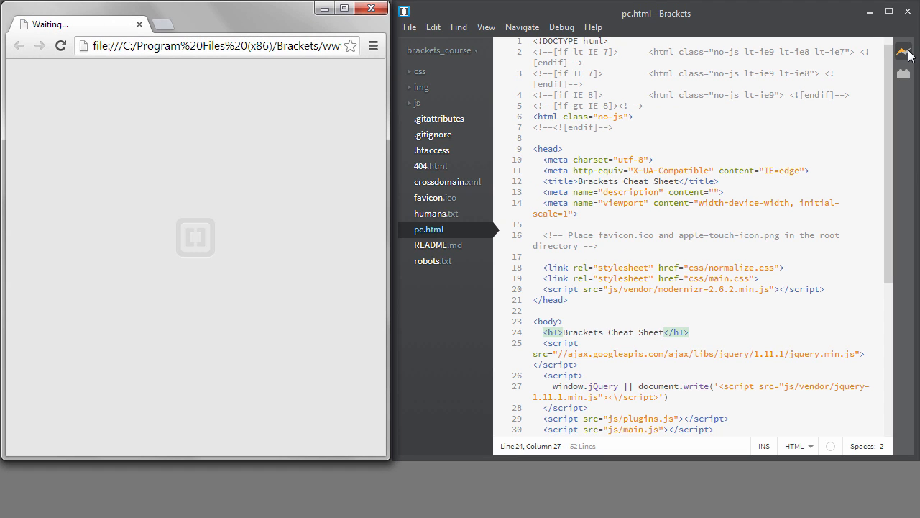
click(904, 52)
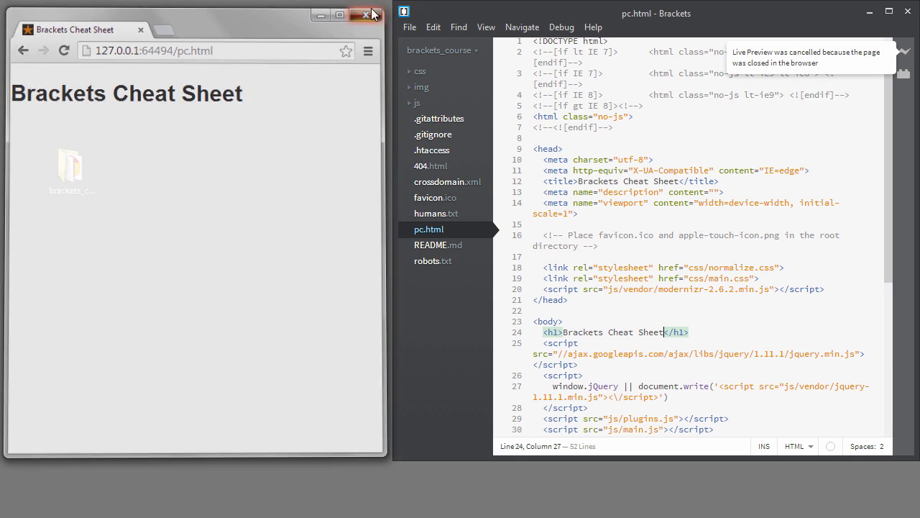
click(365, 14)
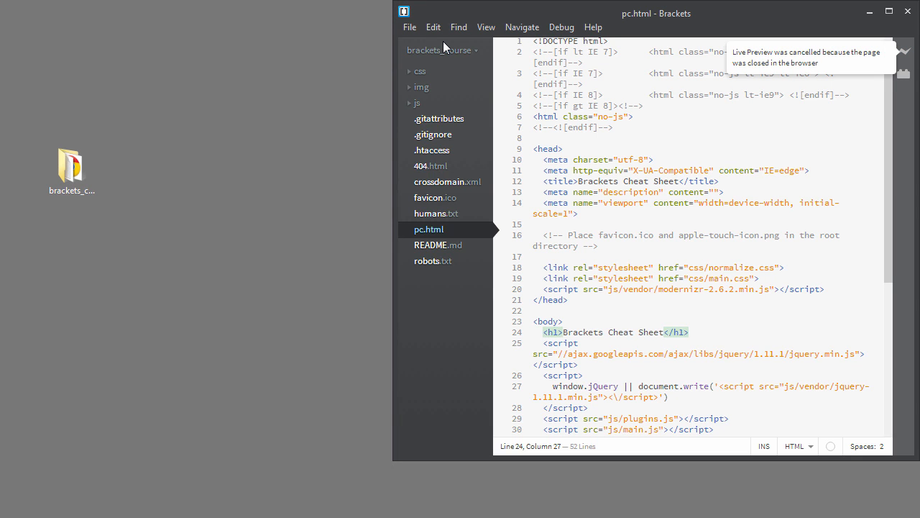
click(443, 49)
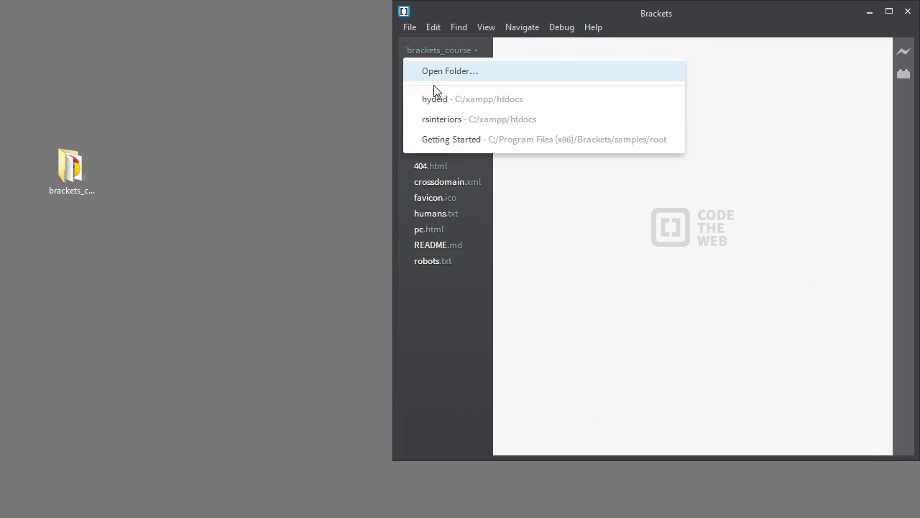
click(442, 117)
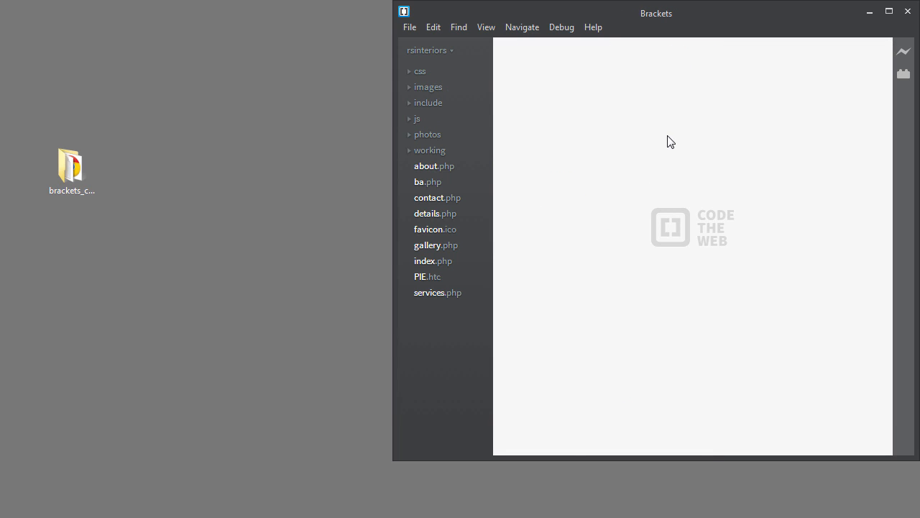
click(434, 260)
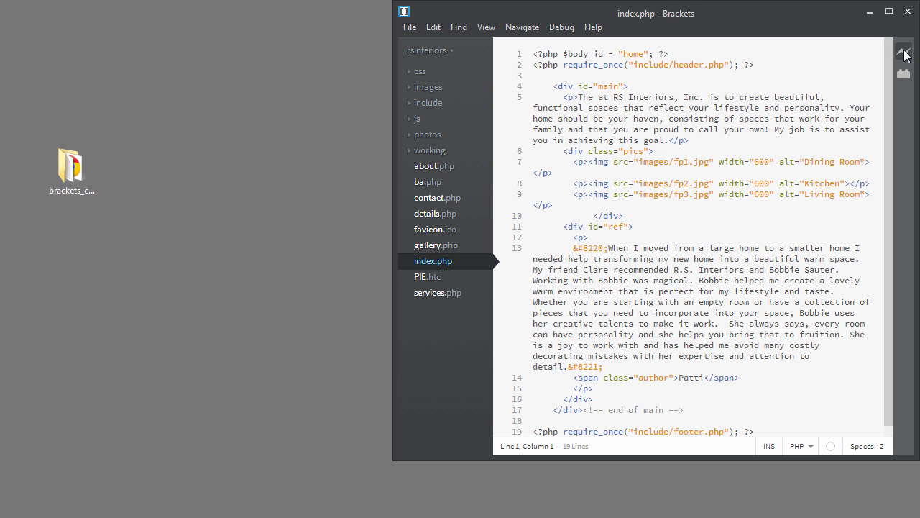
click(905, 53)
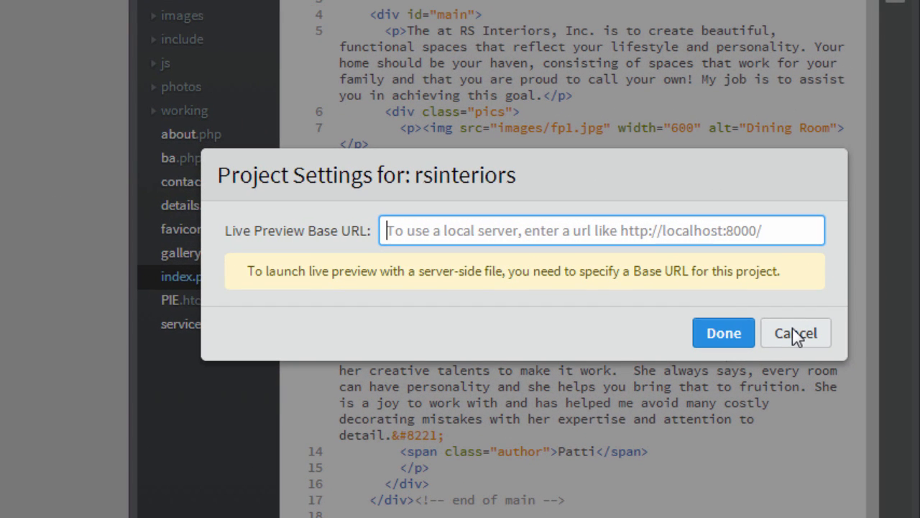
text(http://local)
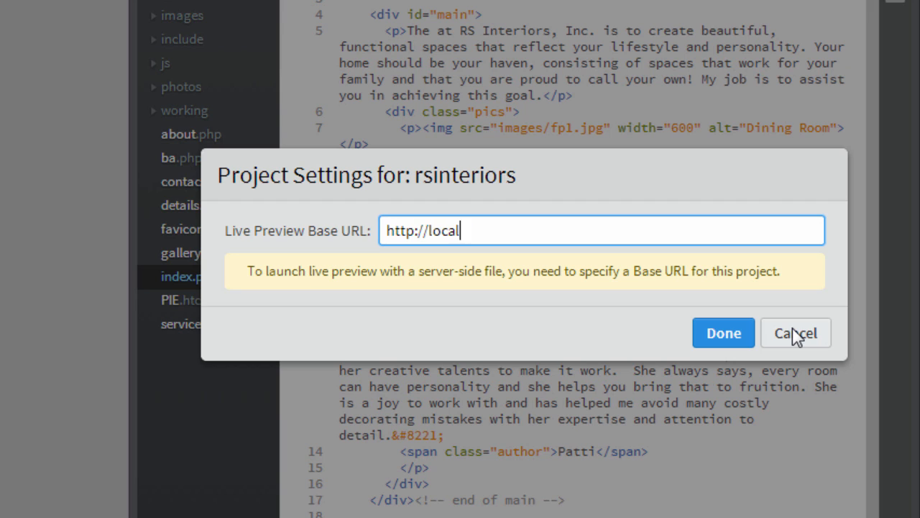
text(host/rsinter)
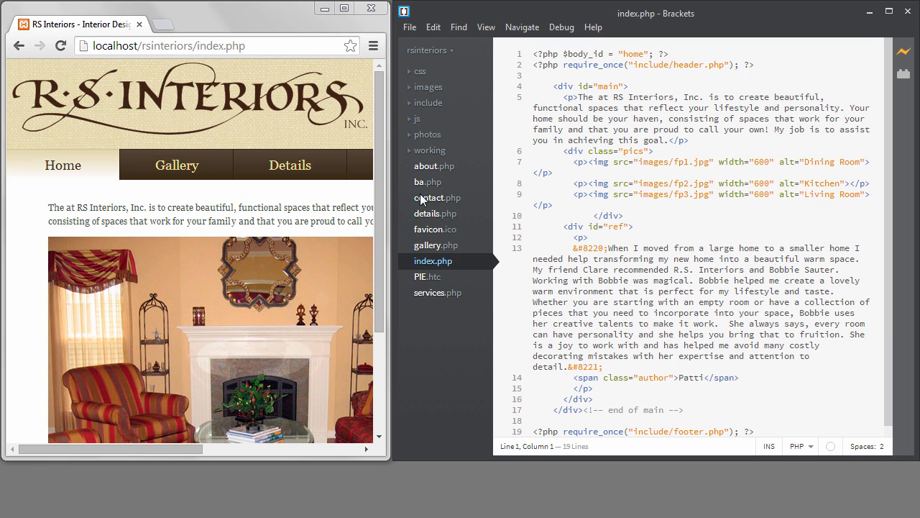
- Shorten details.php's heading to 'Details', then use Quick Open to find another project file
click(434, 213)
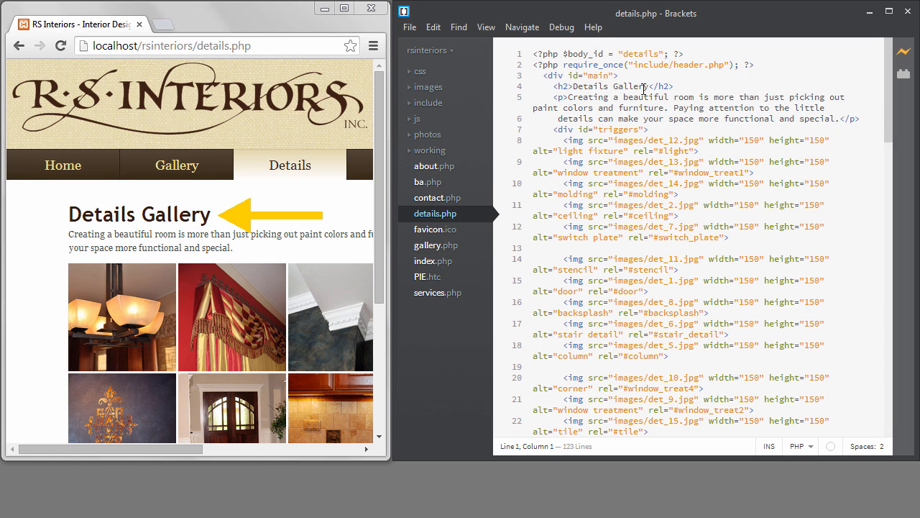
key(ctrl+s)
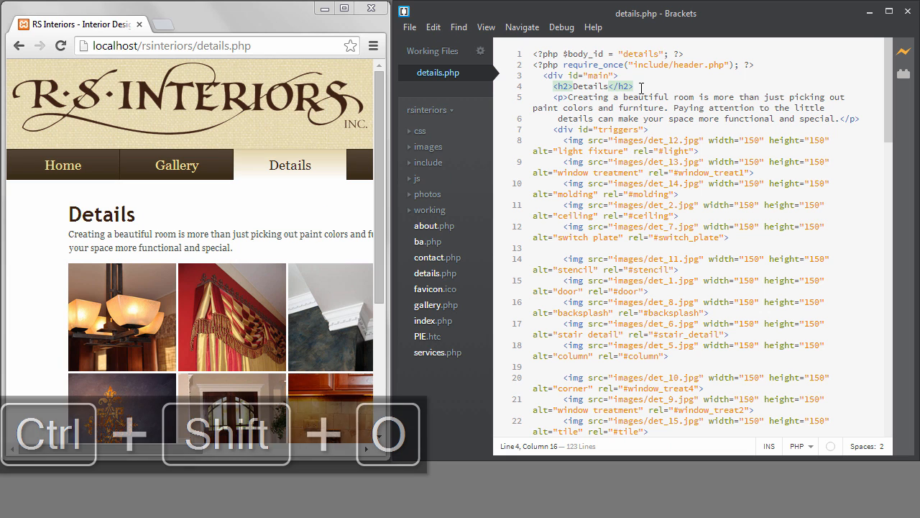
key(ctrl+shift+o)
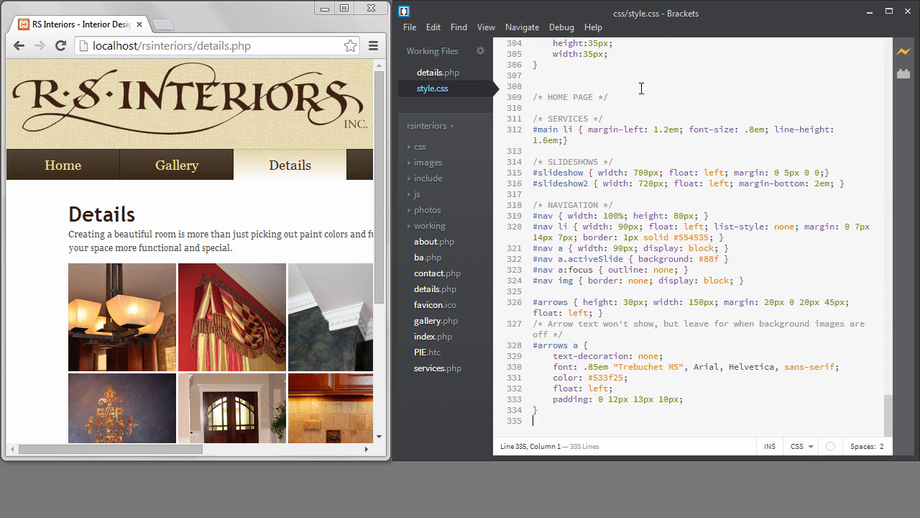
text(back)
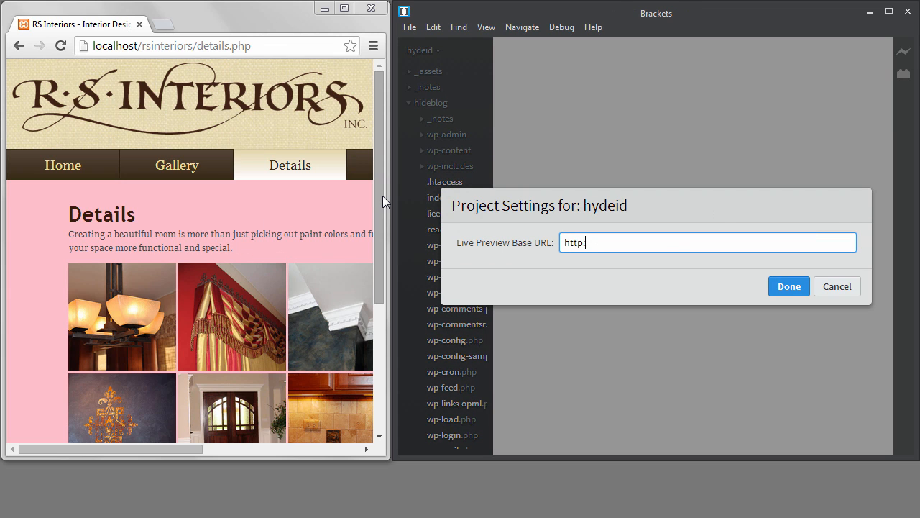
text(://localhost/hydeid)
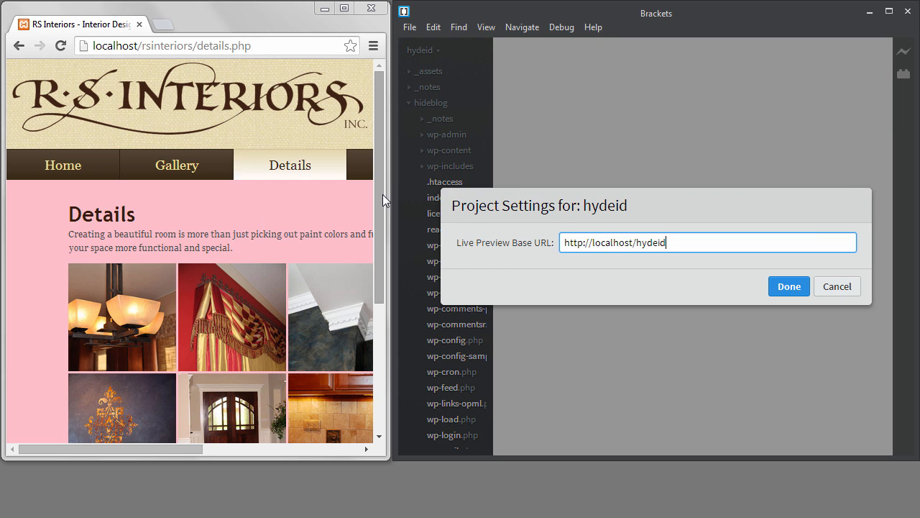
click(788, 286)
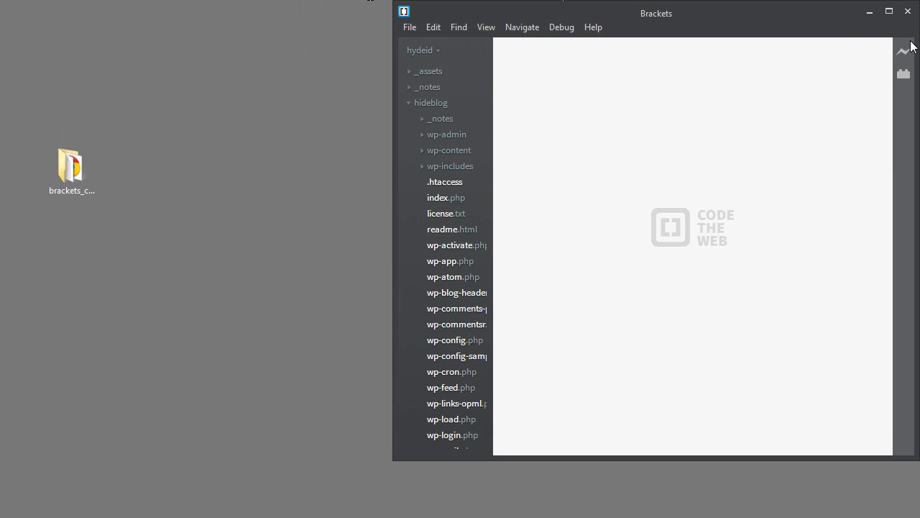